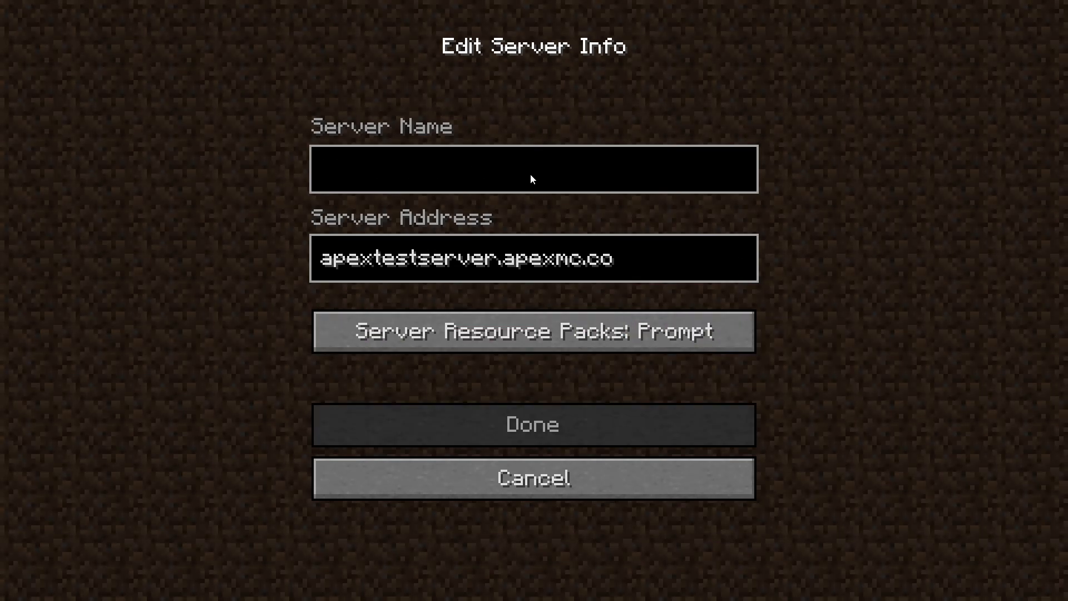
Step: Name the new server entry 'Apex Test' and save it to the multiplayer list
type("Apex T")
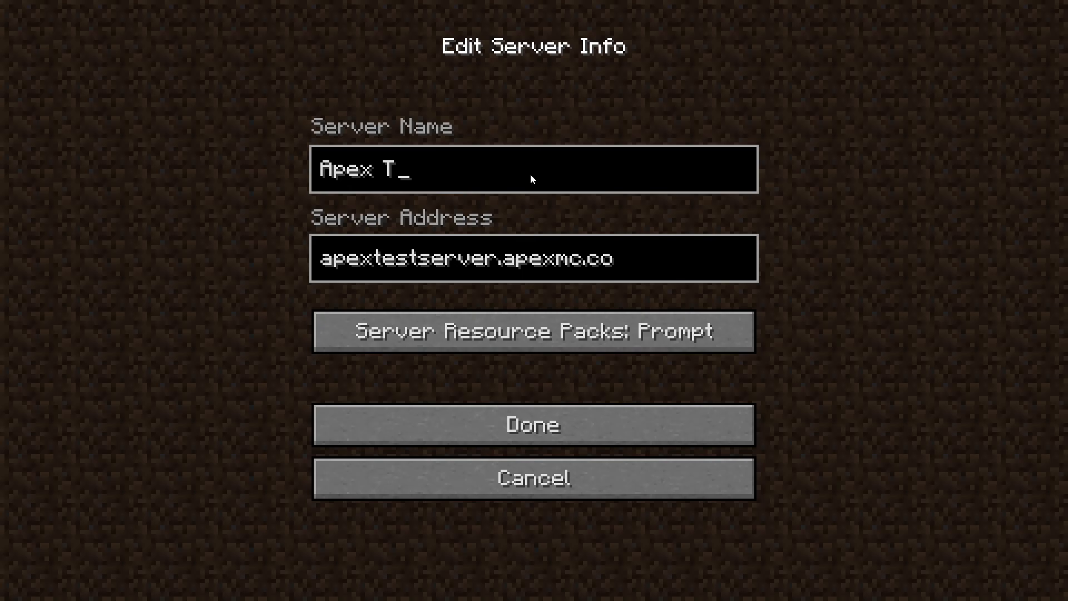
type("est")
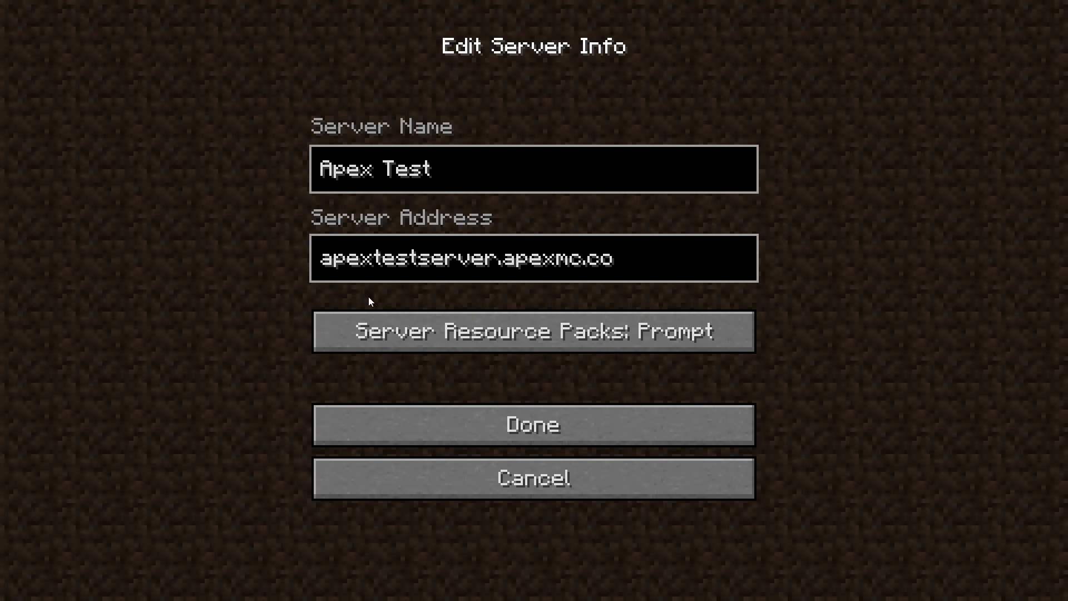
left_click(533, 425)
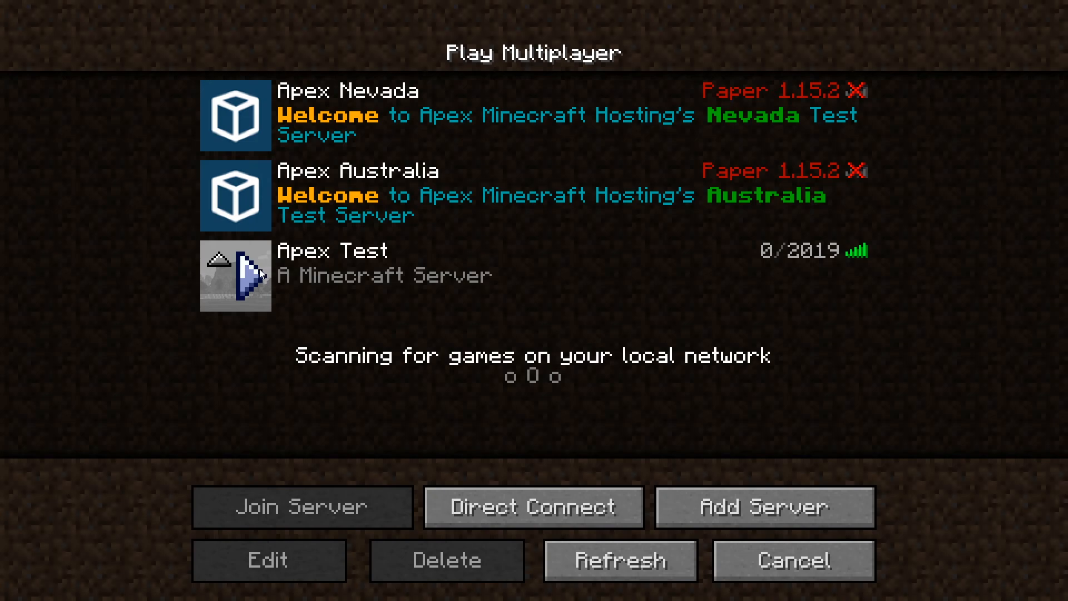
Step: Join the Apex Test server and briefly toggle the F3 debug overlay while exploring
double_click(245, 276)
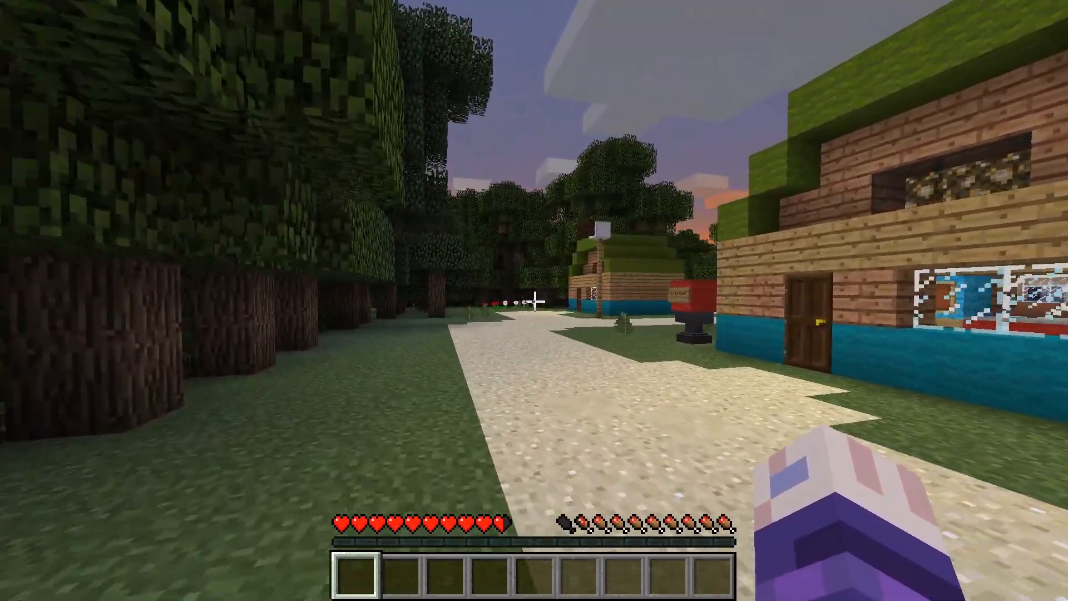
key("F3")
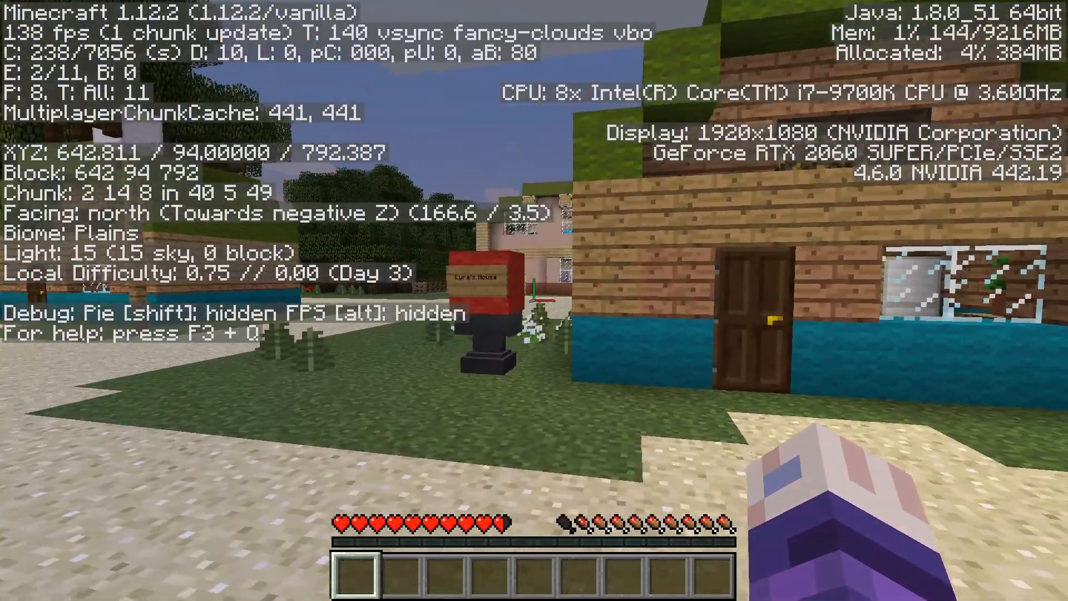
key("F3")
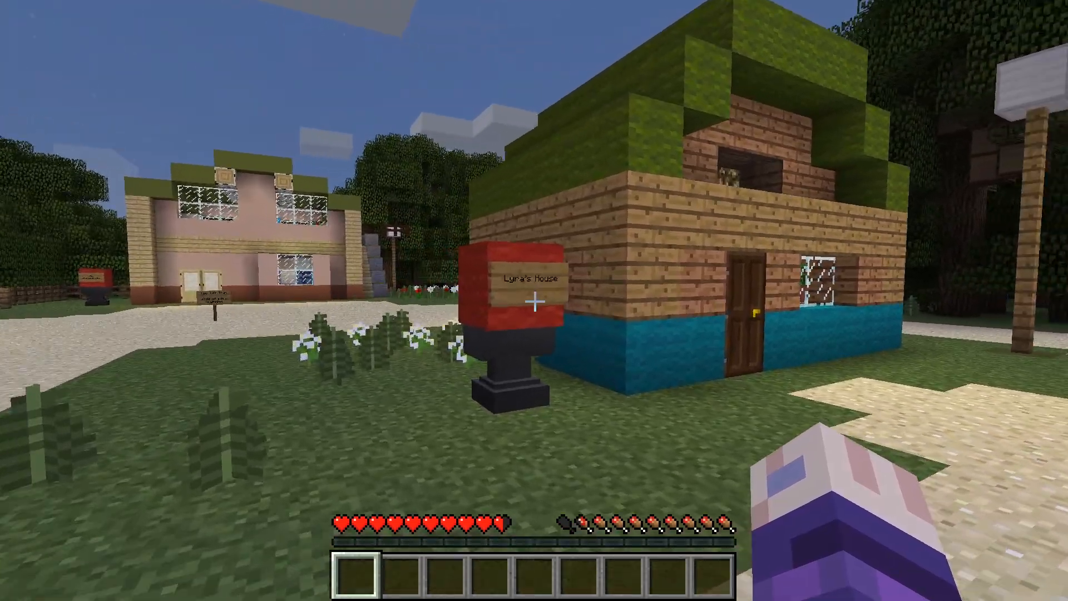
mouse_move(534, 301)
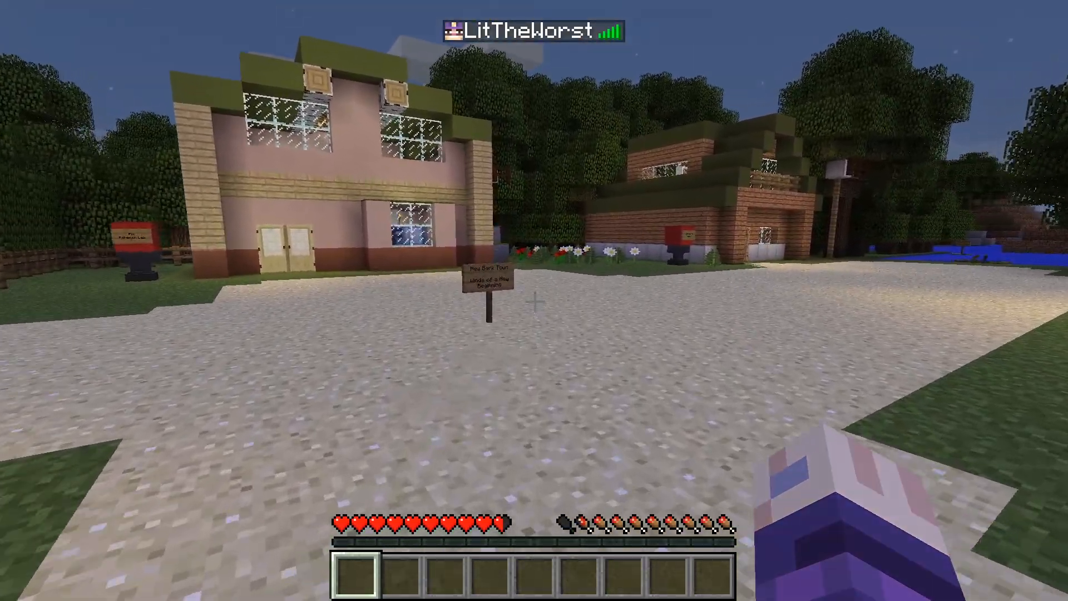
mouse_move(531, 300)
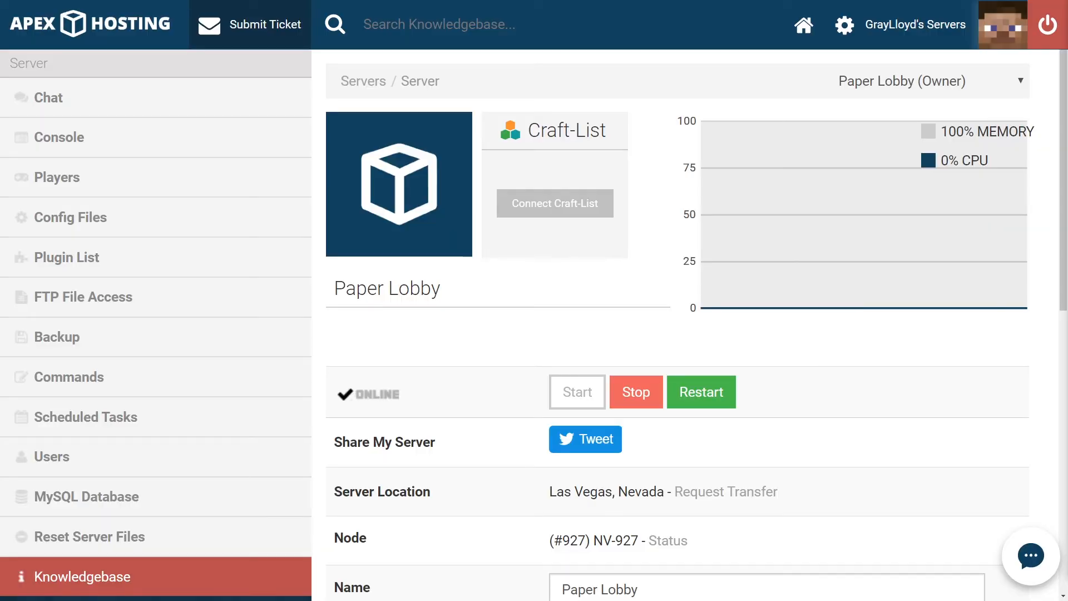
Step: Go full screen and, with Paper Lobby stopped, move to its Backup page
key("F11")
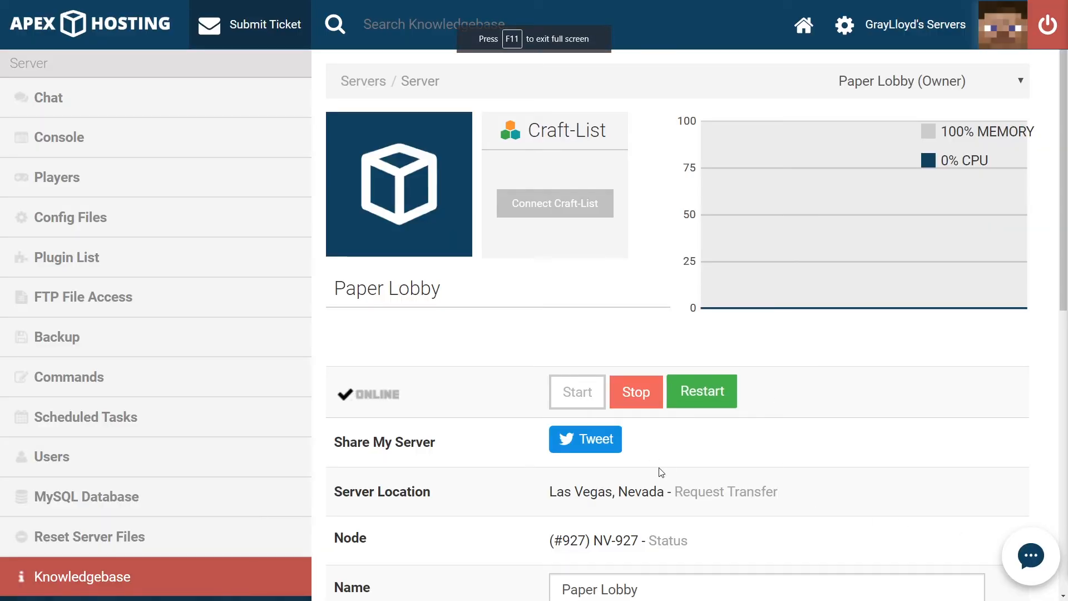
mouse_move(638, 401)
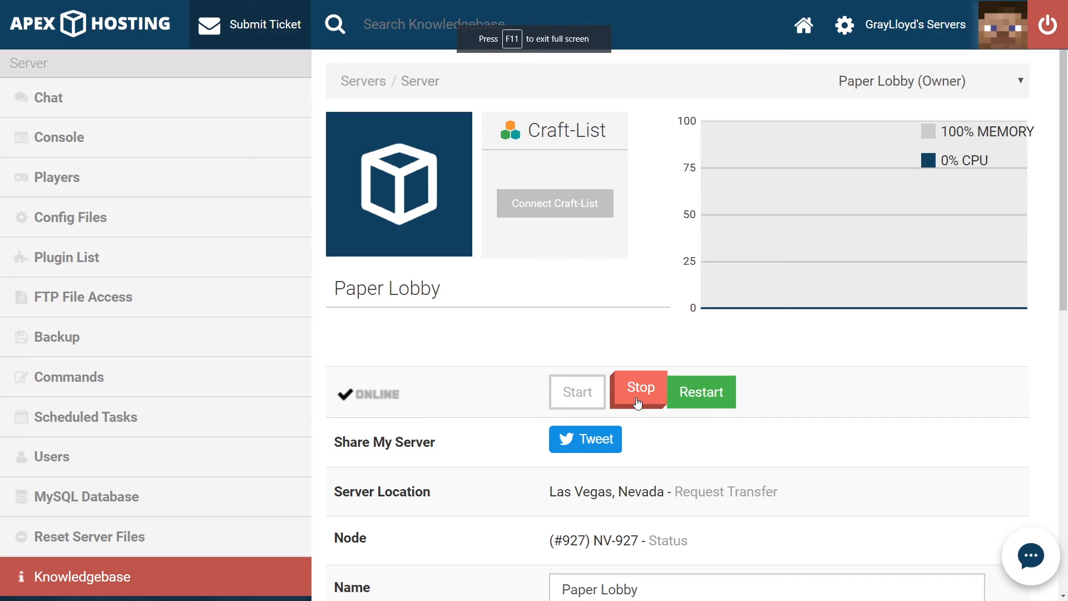
mouse_move(674, 431)
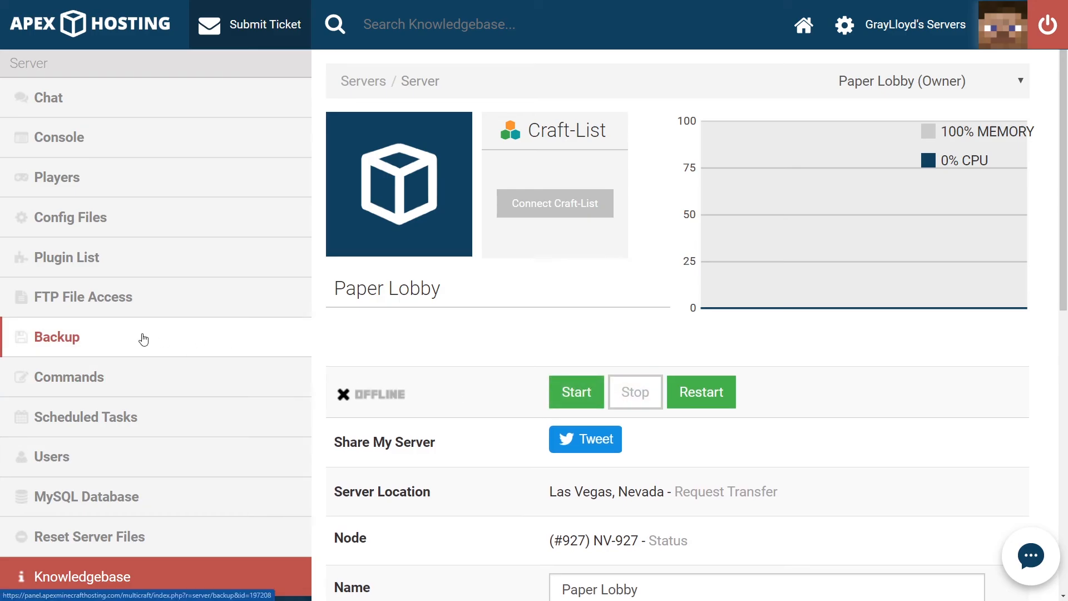
left_click(57, 337)
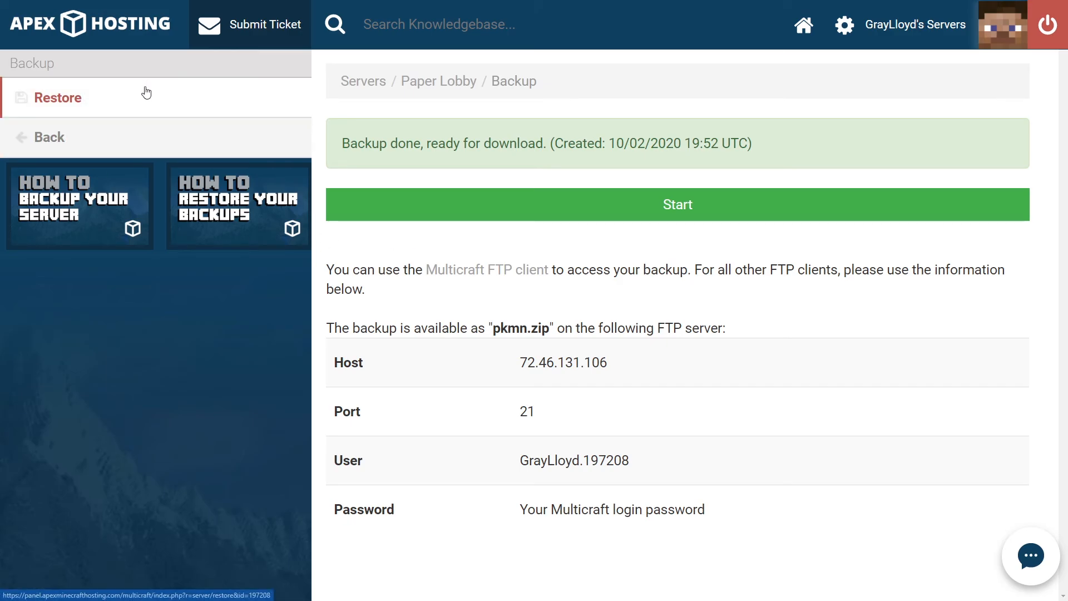
mouse_move(51, 114)
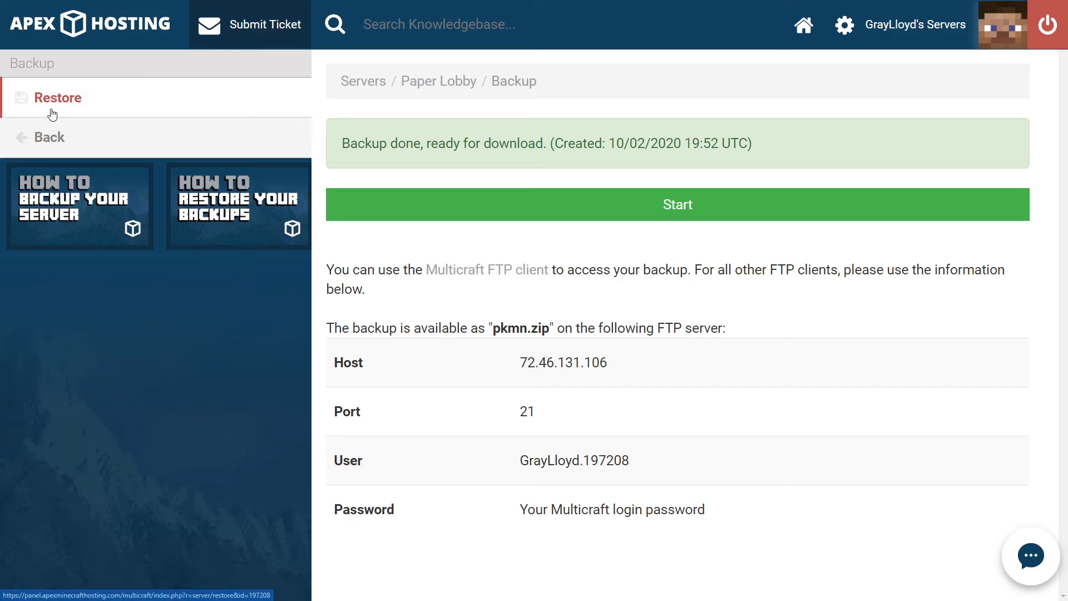
Step: List the restorable Paper Lobby backups and choose Restore for pkmn.zip
left_click(58, 98)
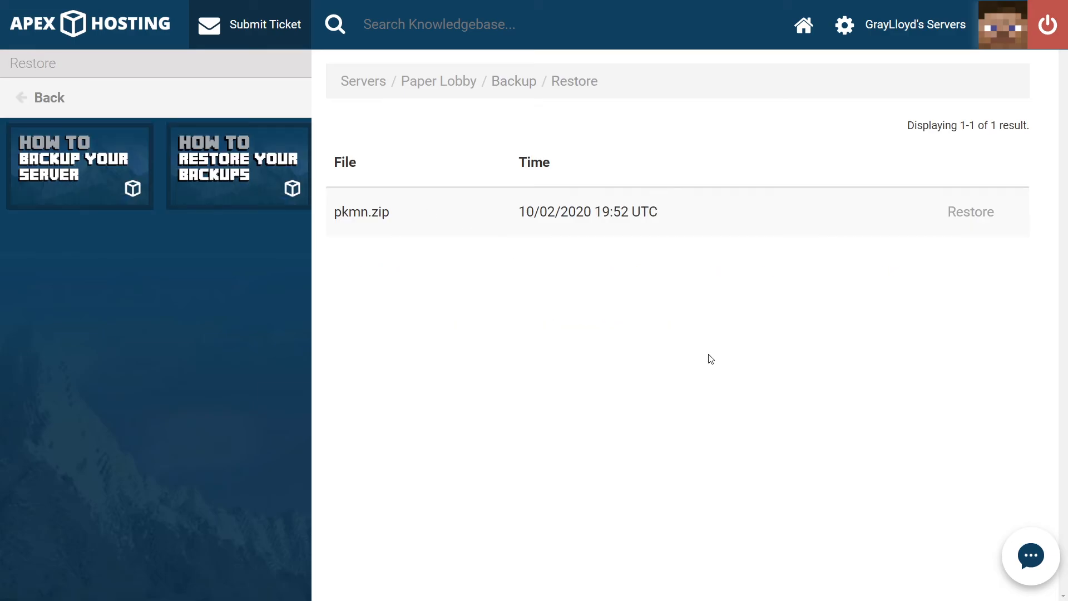
mouse_move(563, 149)
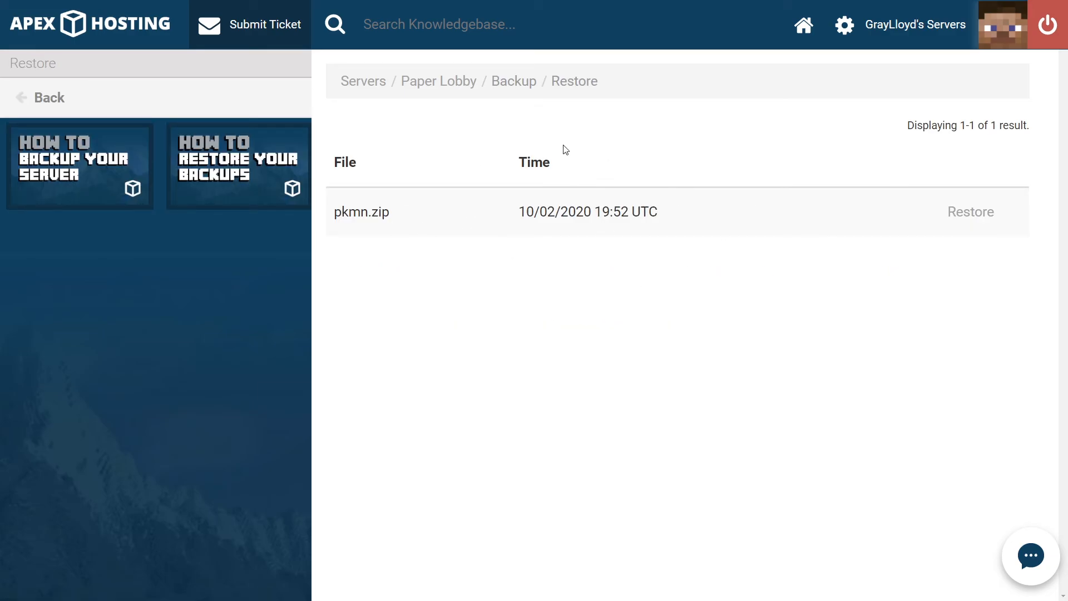
mouse_move(384, 223)
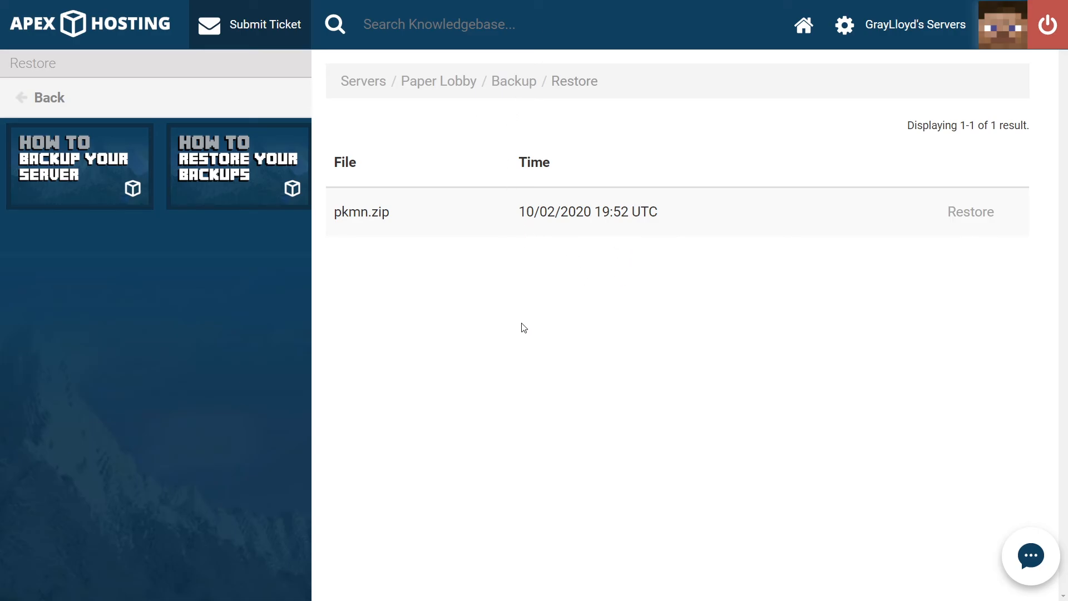
mouse_move(842, 225)
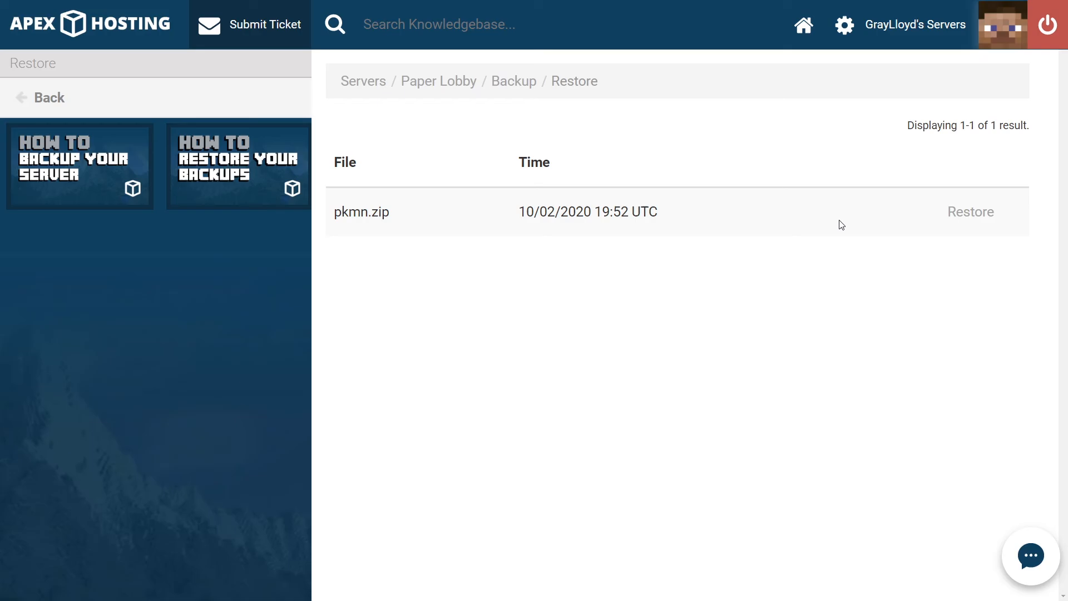
mouse_move(903, 216)
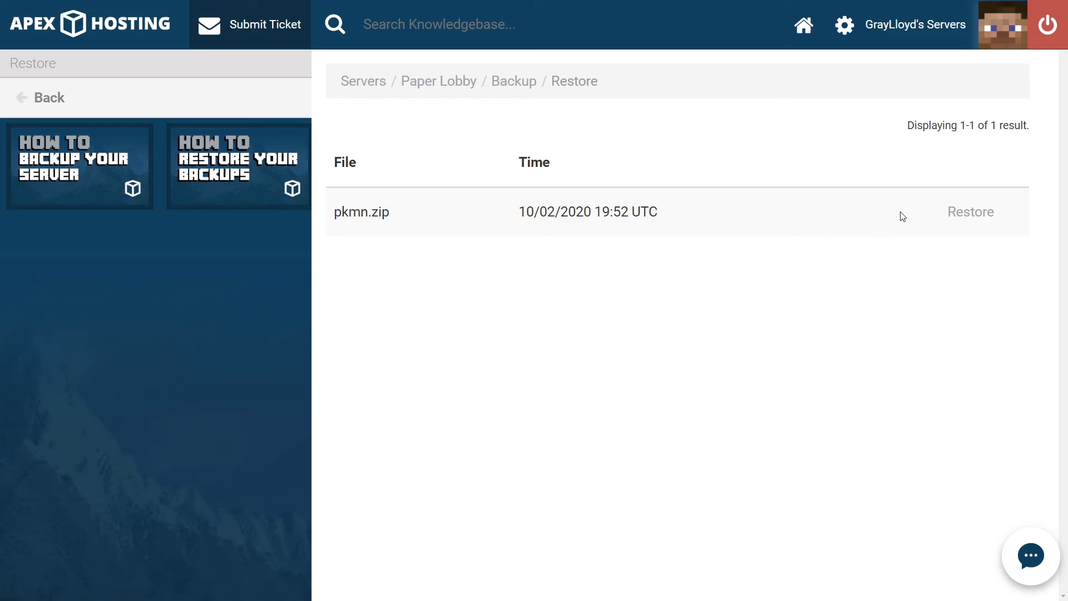
left_click(970, 212)
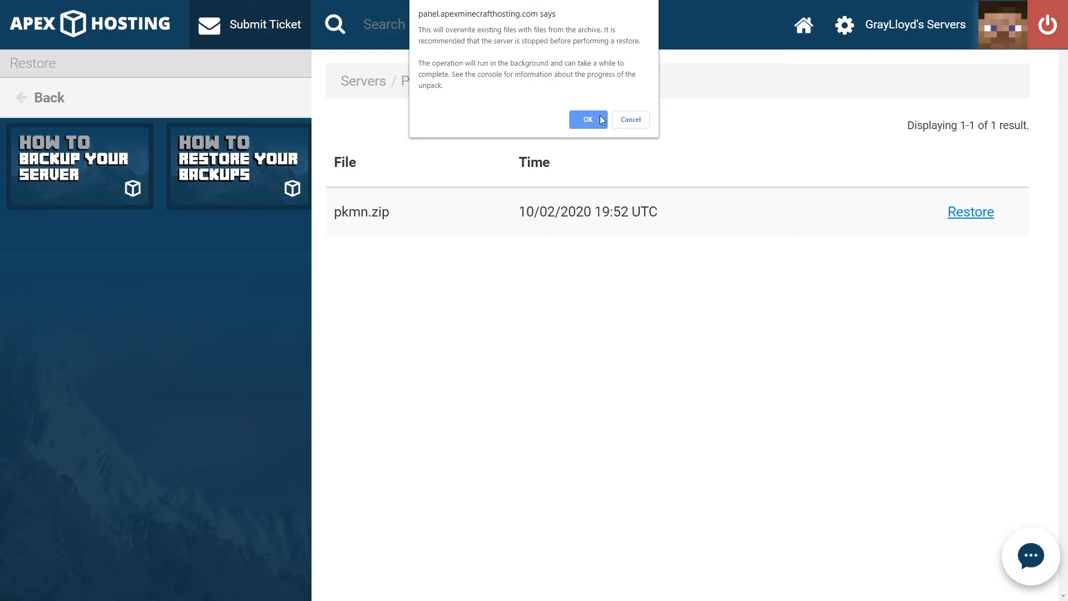
mouse_move(572, 125)
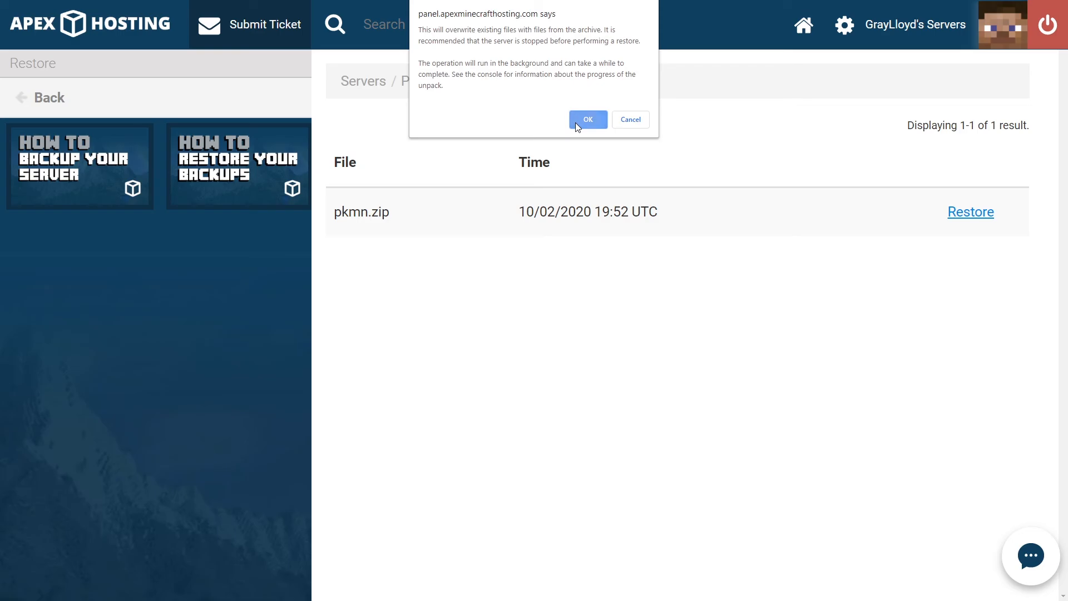
Step: Confirm overwriting the Paper Lobby files with the pkmn.zip backup
left_click(588, 120)
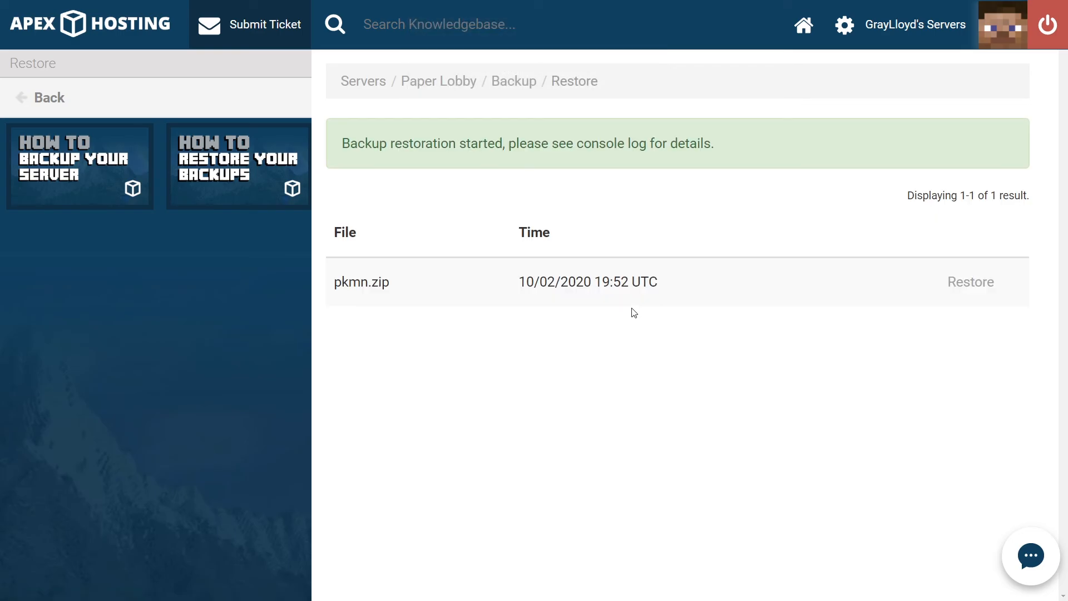
mouse_move(638, 161)
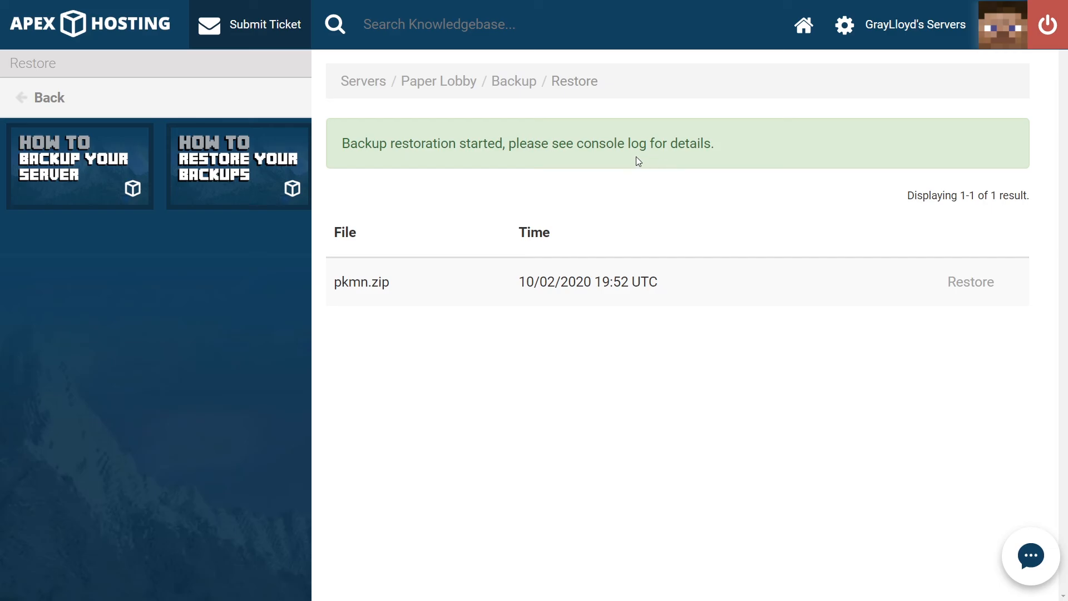
mouse_move(437, 85)
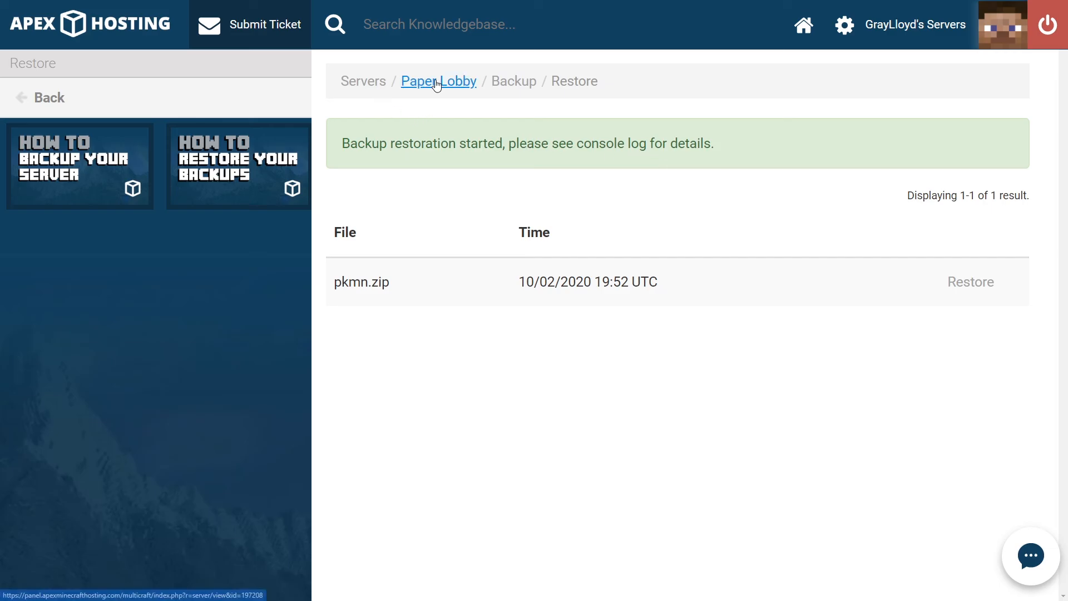
Step: Verify in the console that the pkmn.zip restore completed, then restart Paper Lobby
left_click(438, 81)
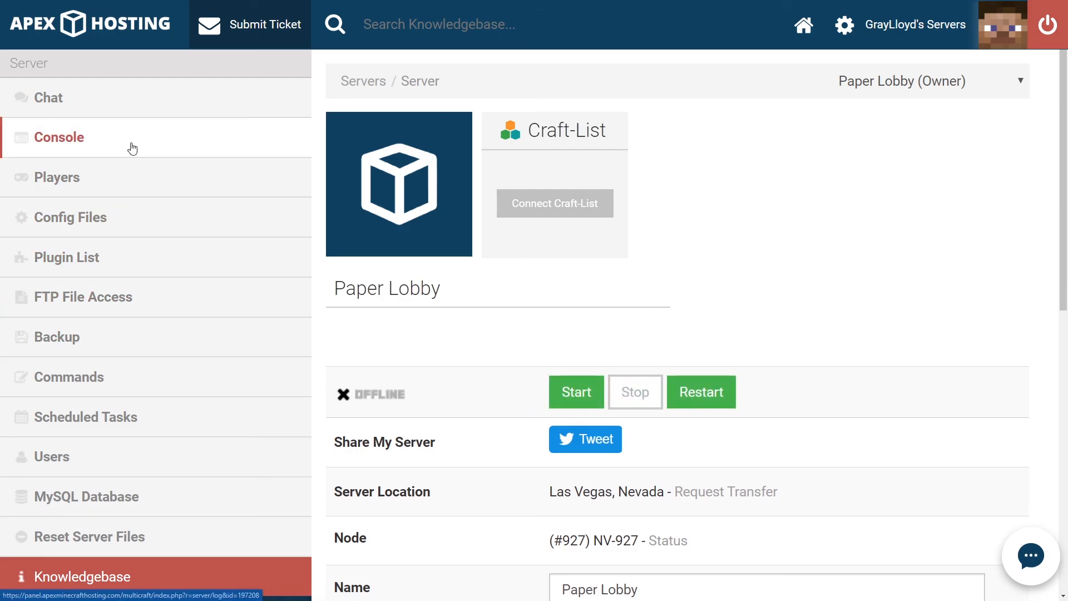
left_click(59, 137)
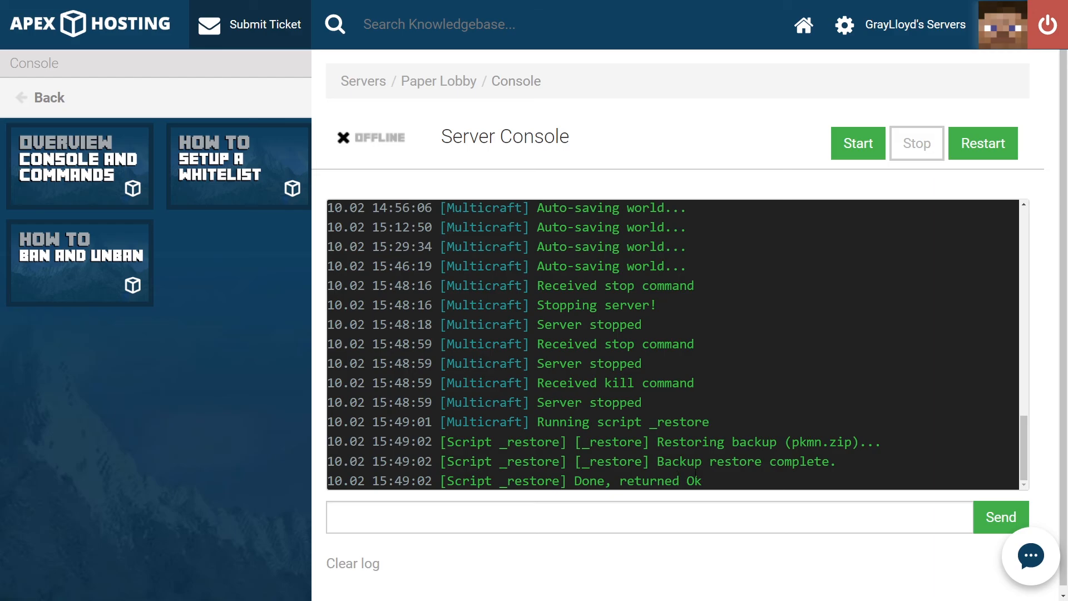
double_click(633, 480)
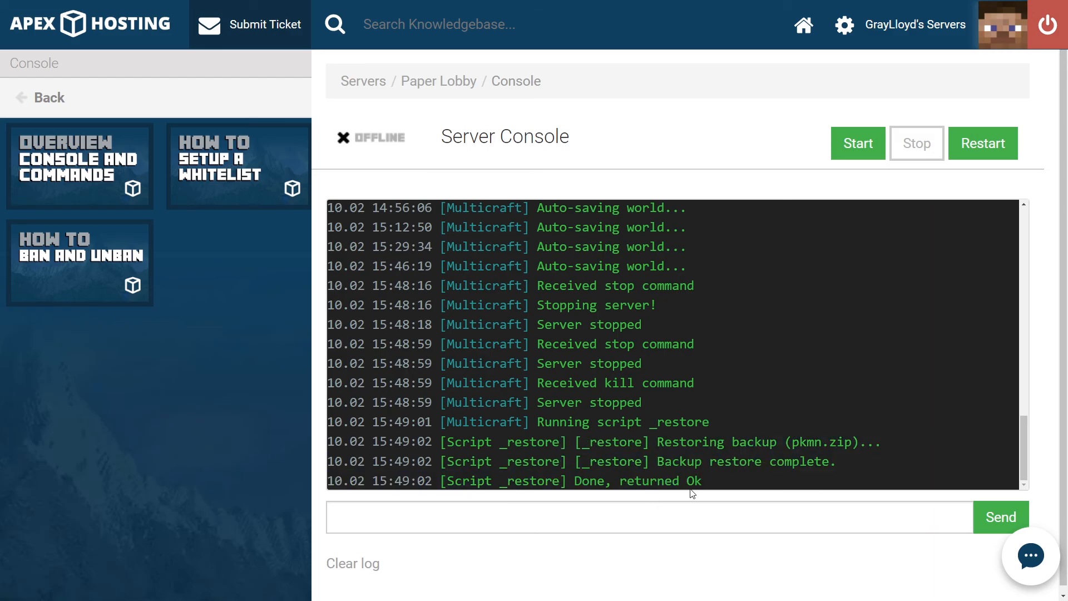
mouse_move(758, 338)
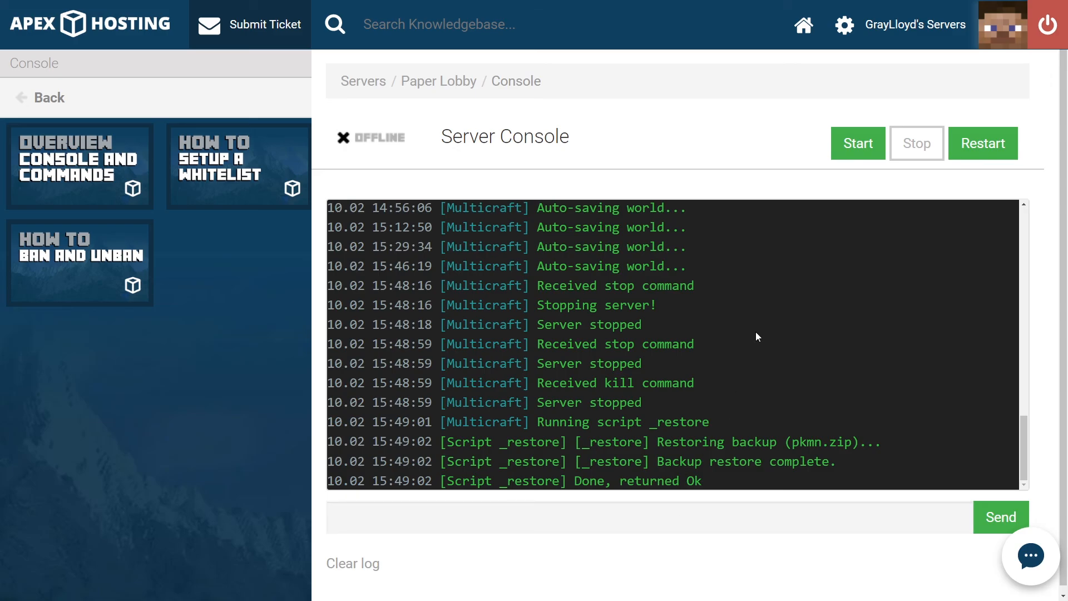
mouse_move(762, 373)
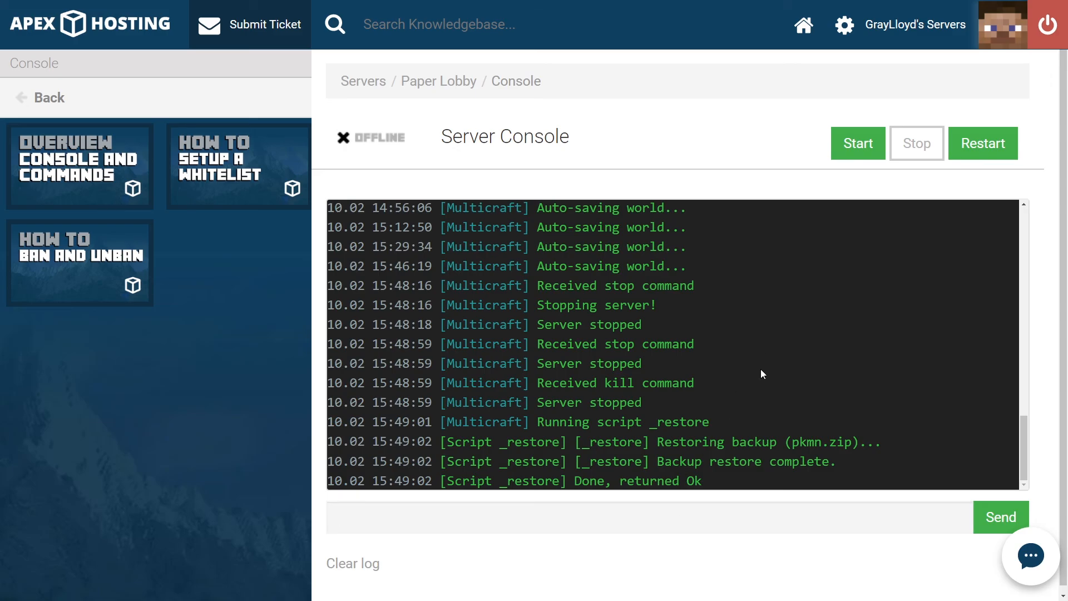
mouse_move(852, 164)
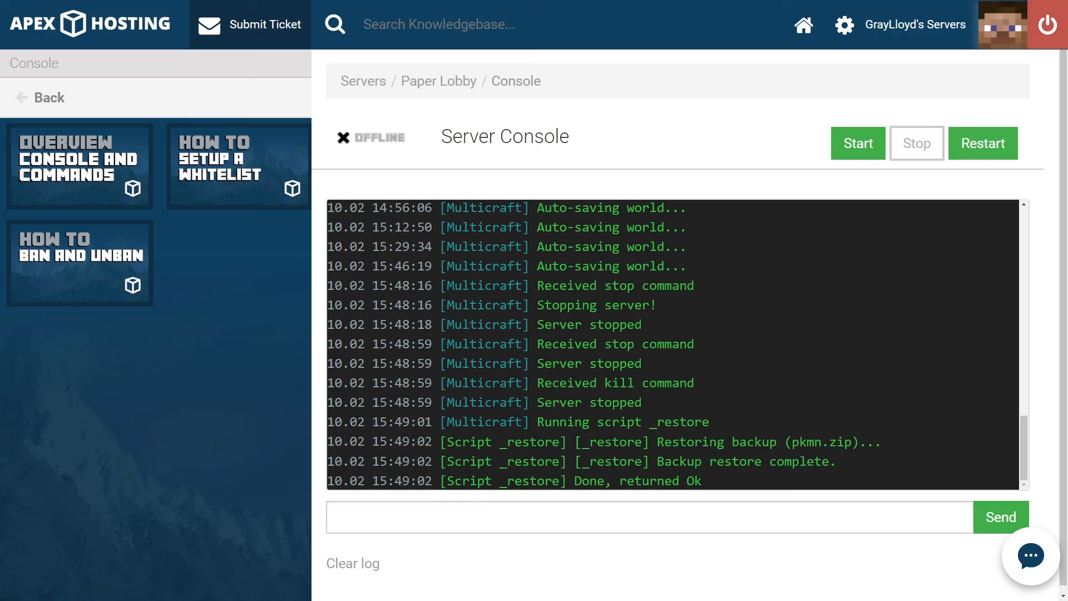
left_click(983, 143)
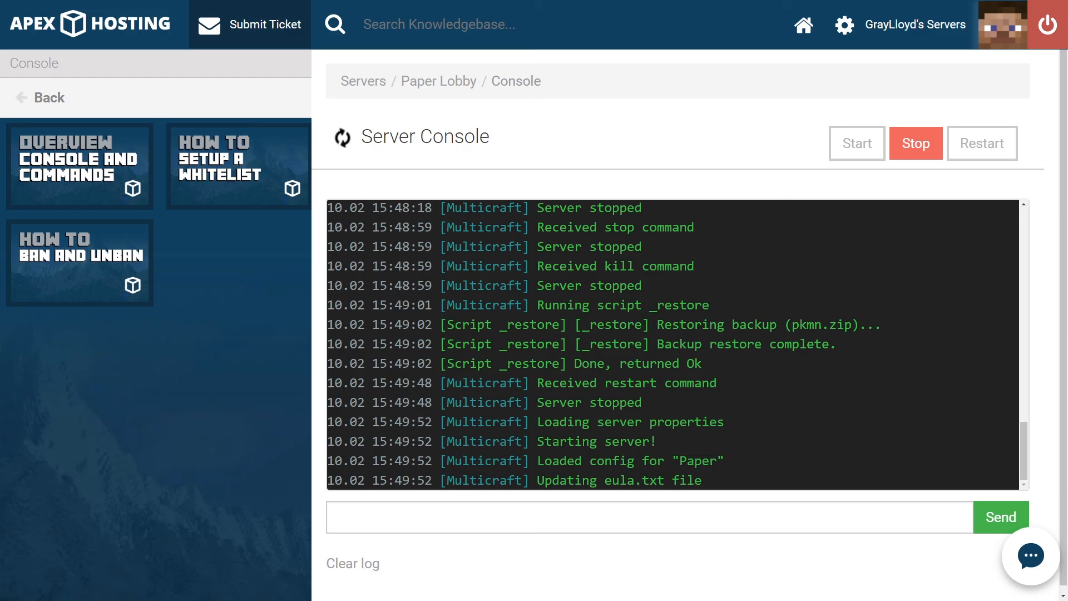